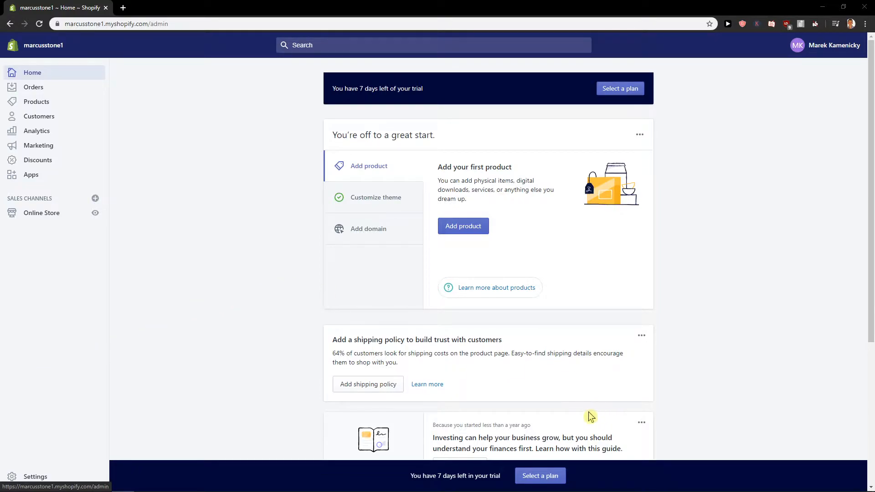
mouse_move(51, 477)
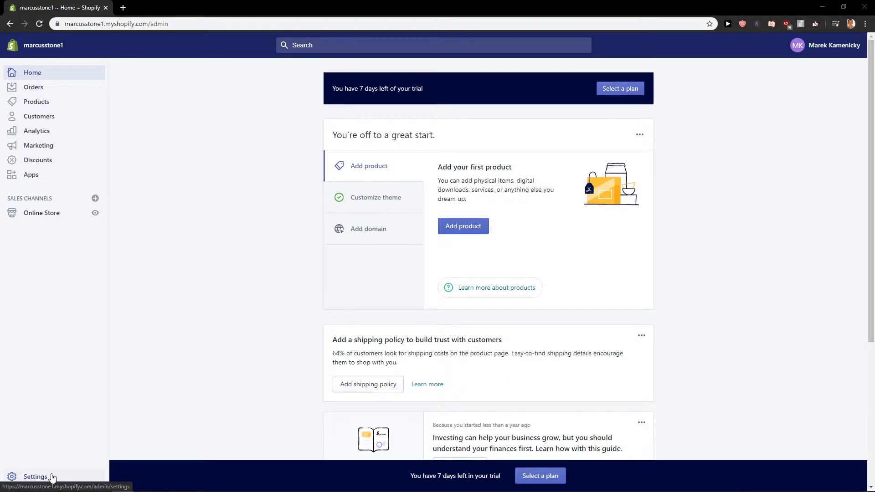
Go to the store's Settings overview from the admin sidebar.
click(35, 477)
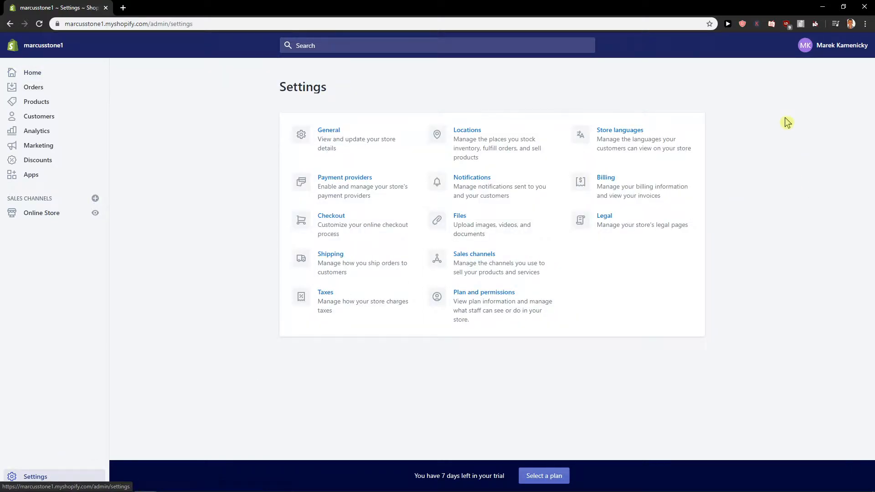
mouse_move(655, 96)
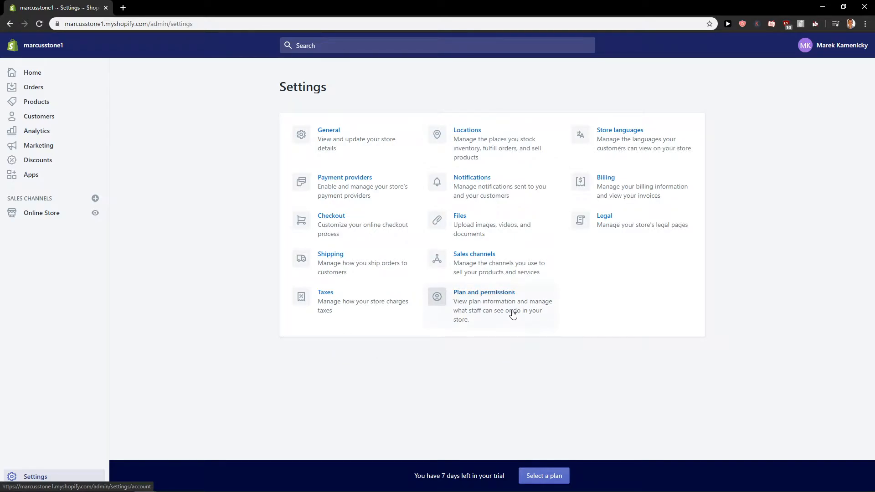
mouse_move(521, 318)
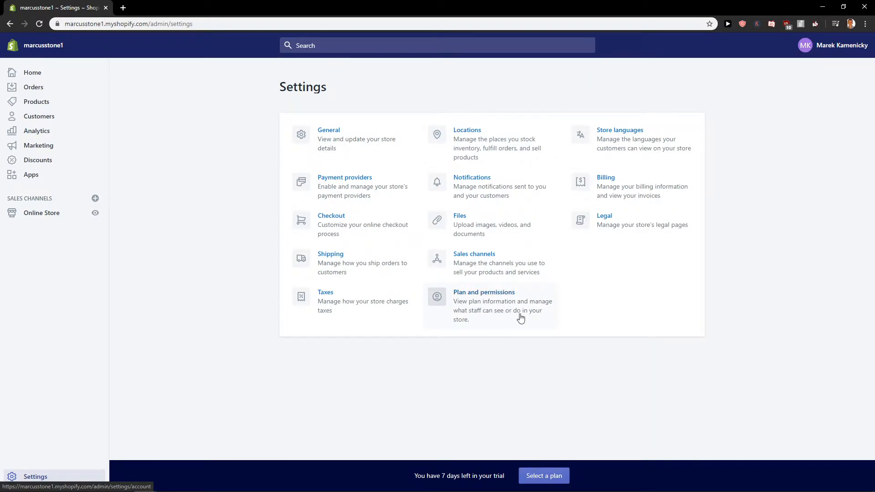
Go to Plan and permissions and review the Store status section's close-store description.
click(483, 292)
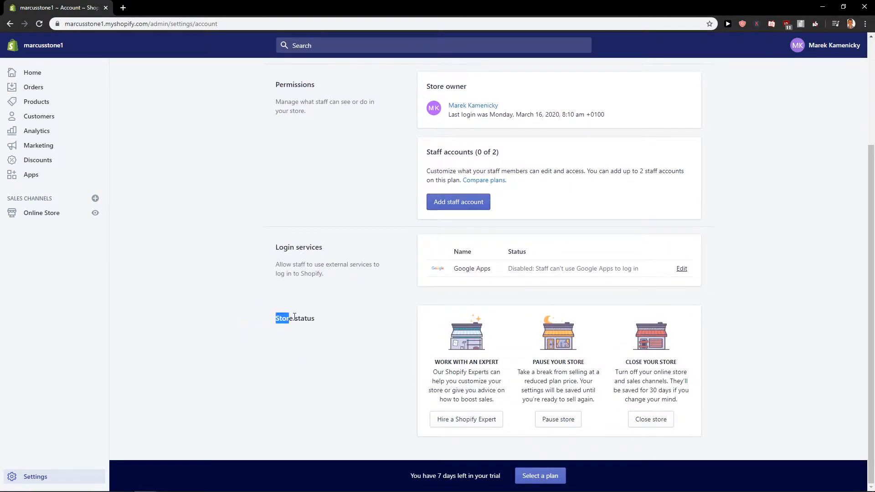
double_click(294, 318)
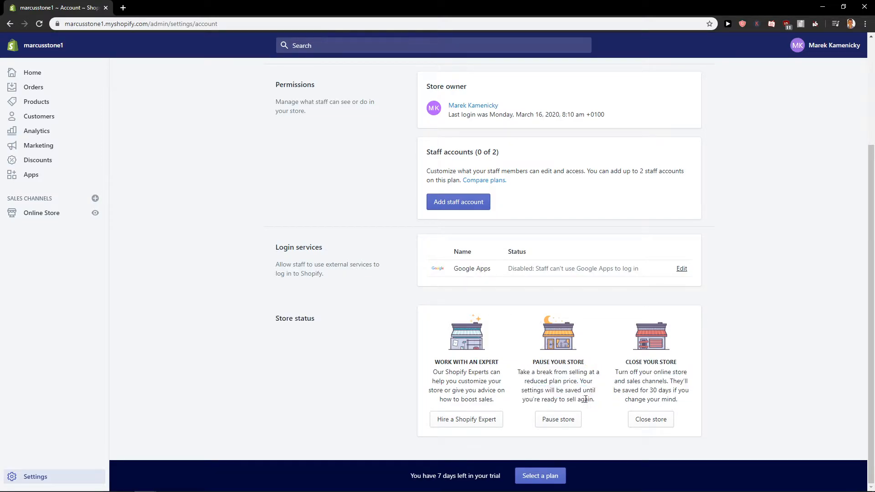
mouse_move(629, 341)
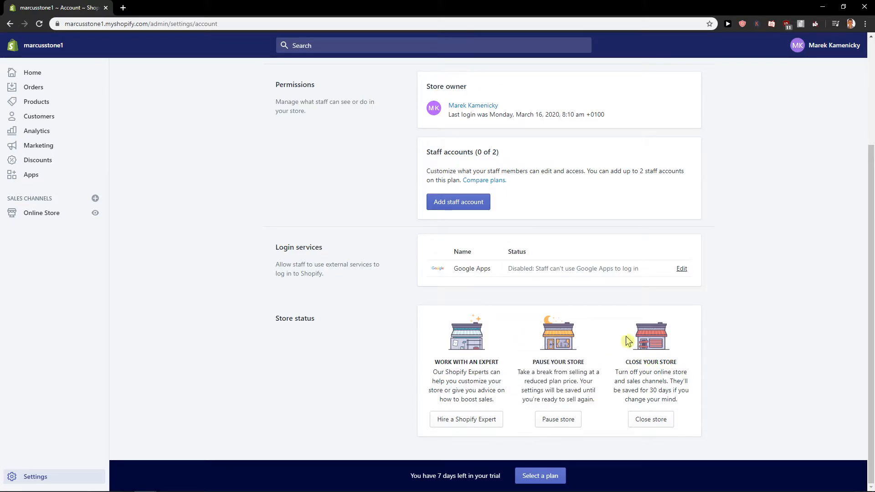
drag(614, 372, 709, 400)
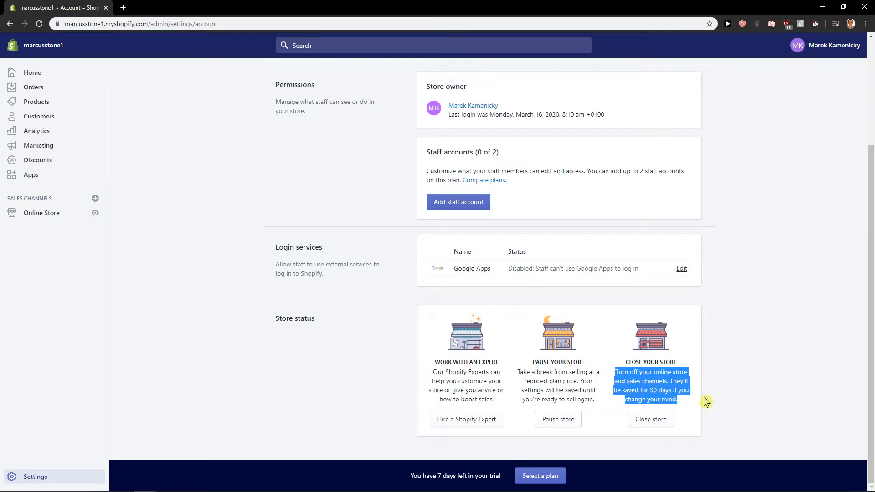
mouse_move(658, 423)
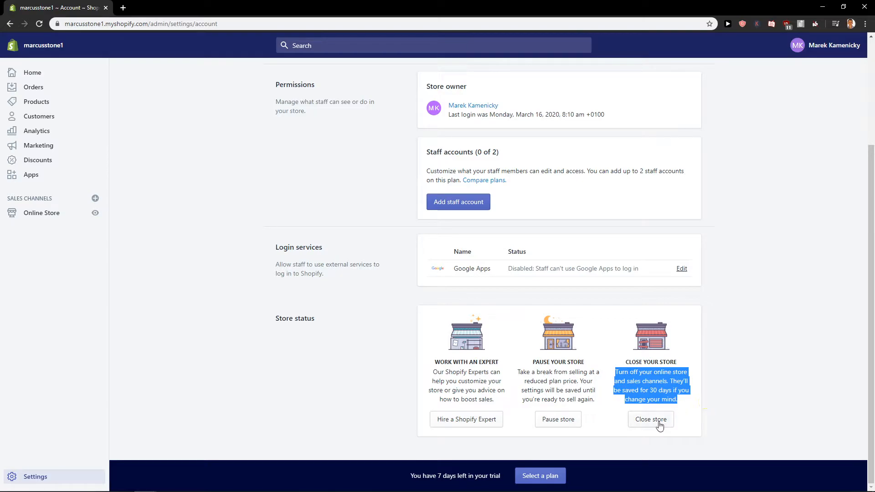
Choose Close store to bring up the password confirmation dialog.
click(651, 420)
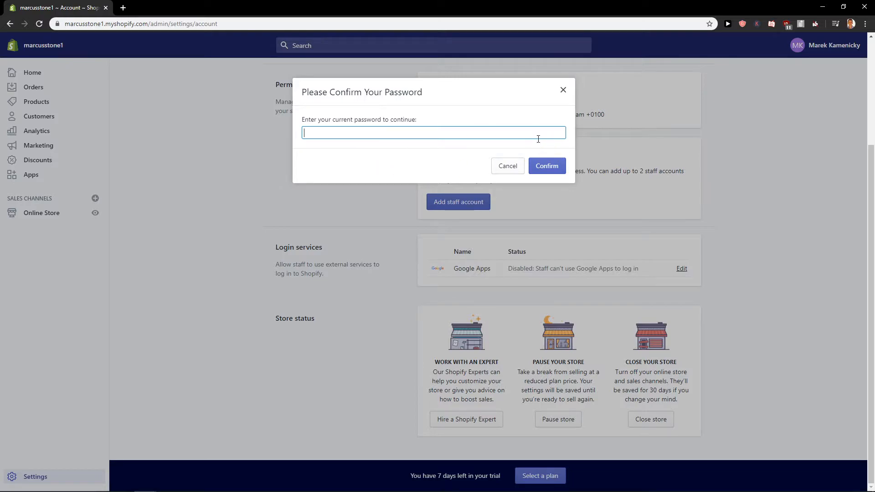
mouse_move(509, 145)
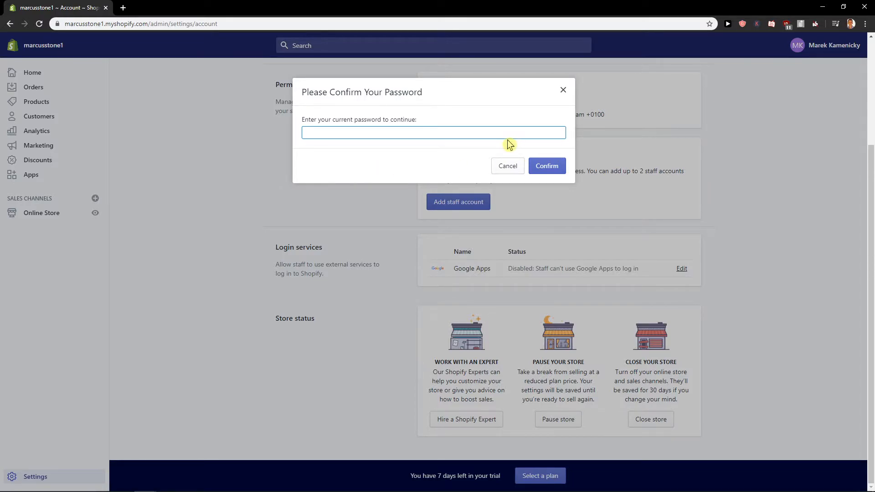